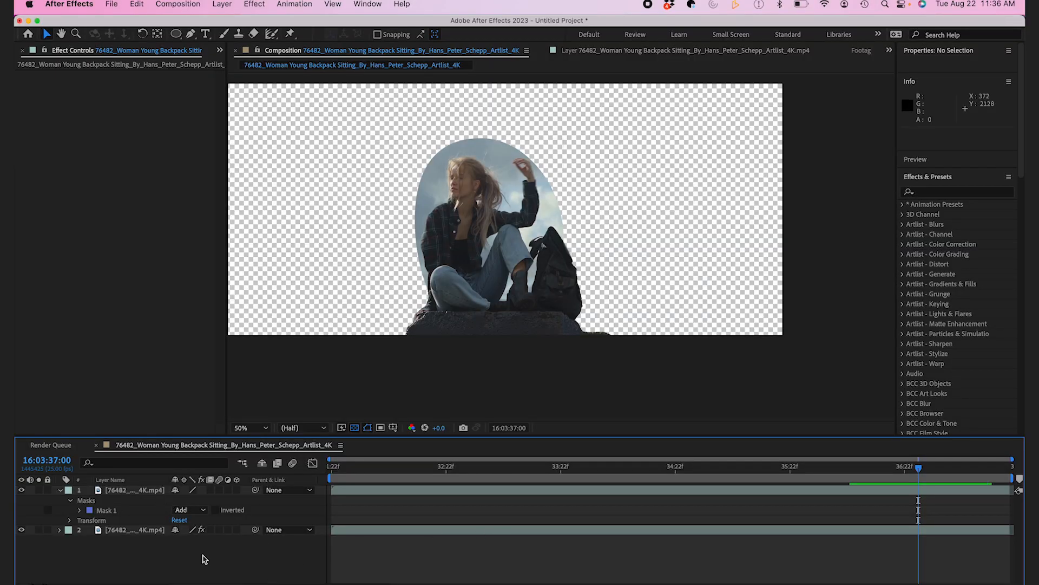
- Export the current frame of the masked woman composition as Photoshop layers
click(178, 5)
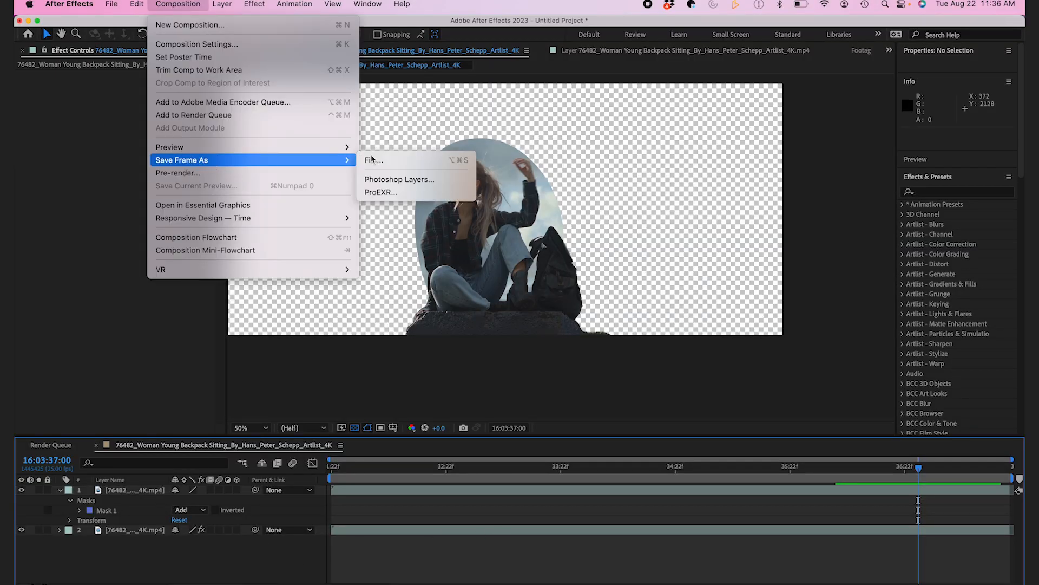
click(398, 179)
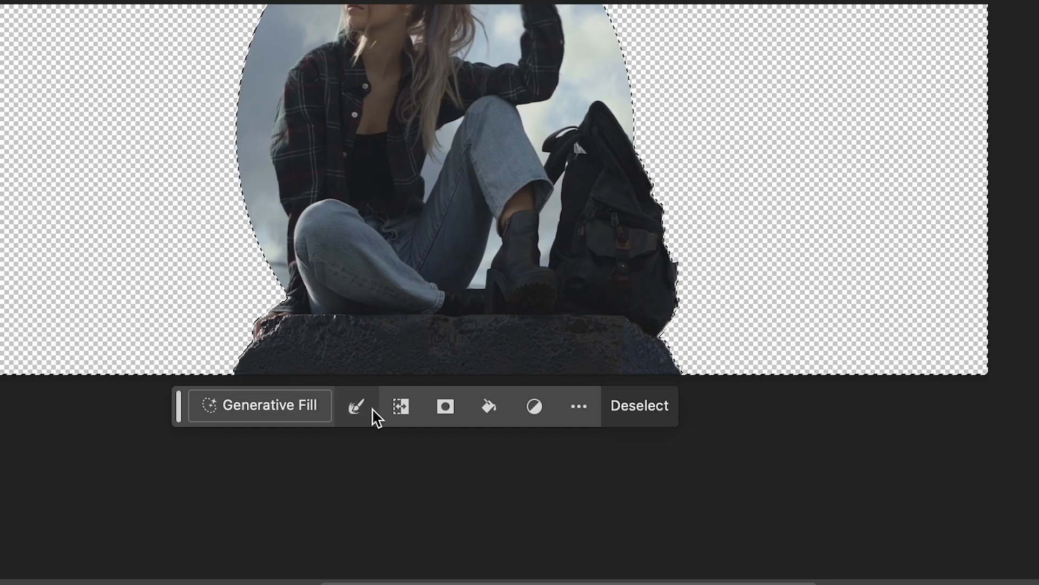
- Expand the selection around the woman and generative-fill it with a 'mountain top' prompt
click(580, 405)
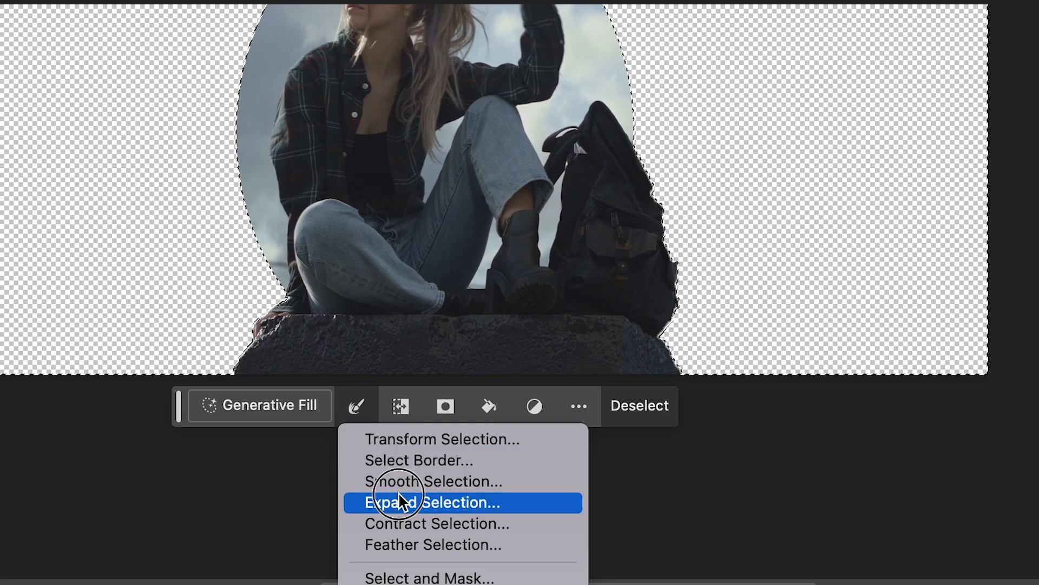
click(406, 502)
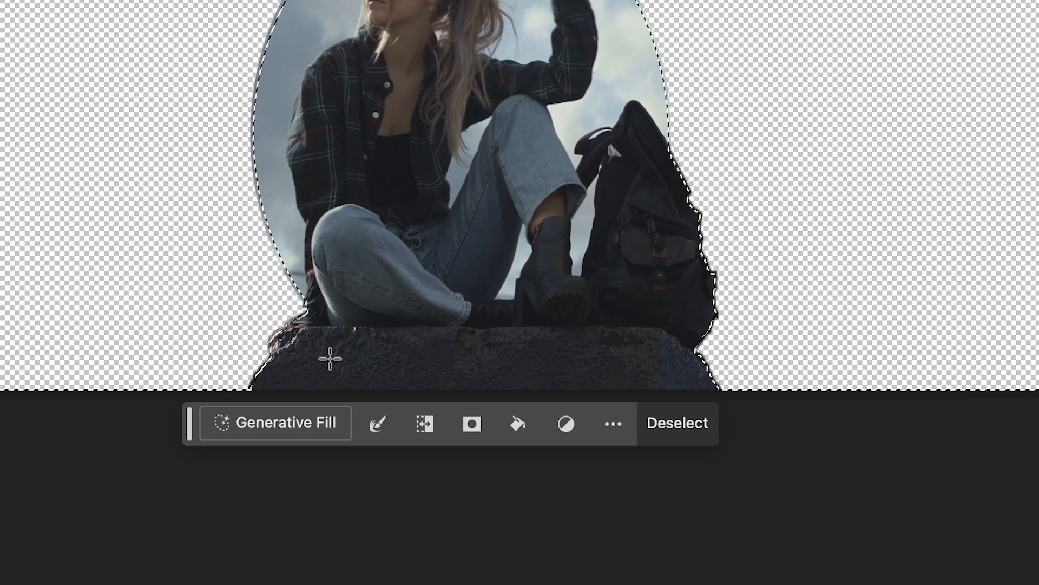
click(275, 423)
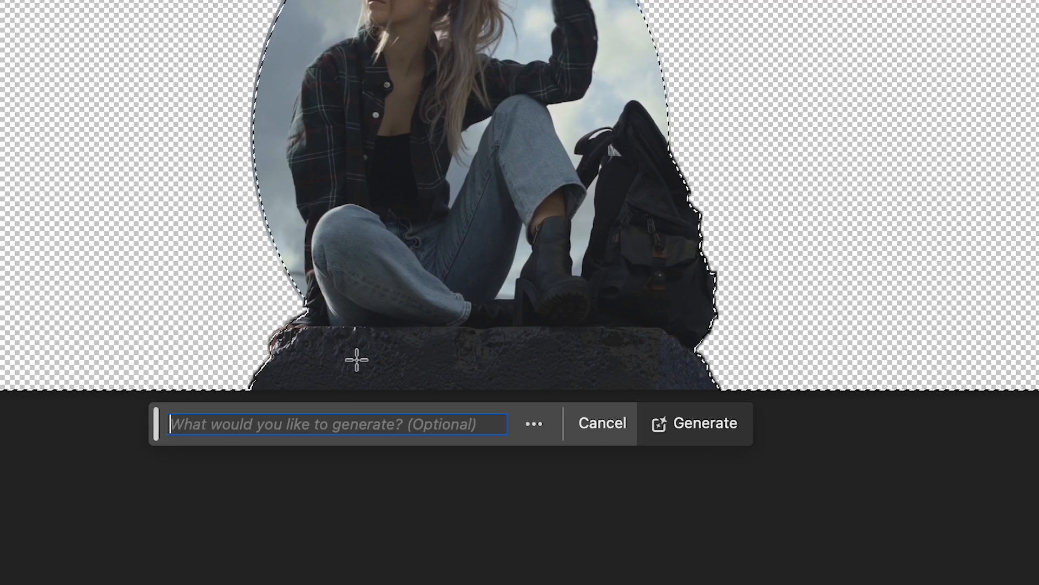
text(mounta)
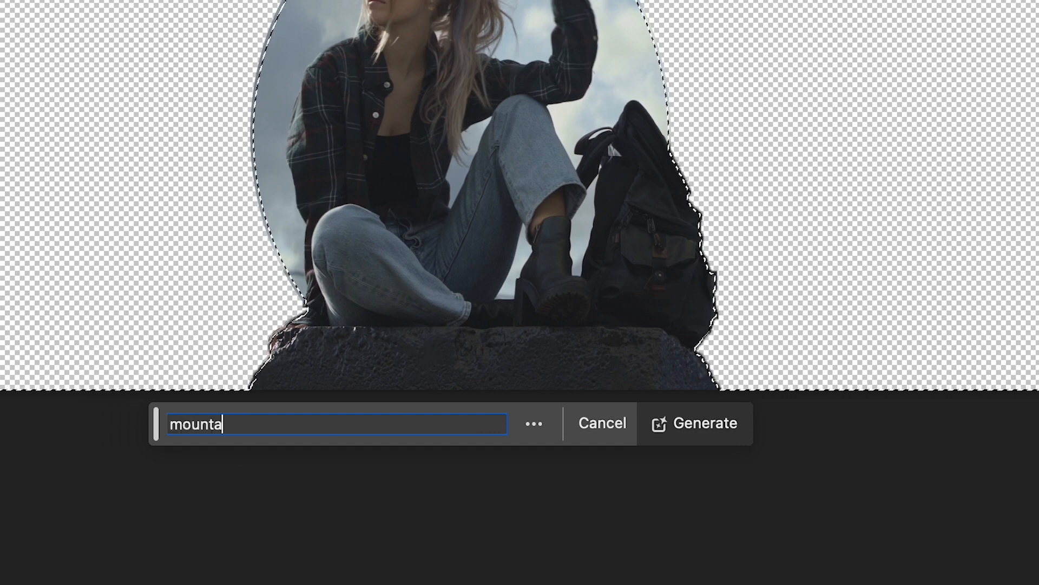
click(706, 423)
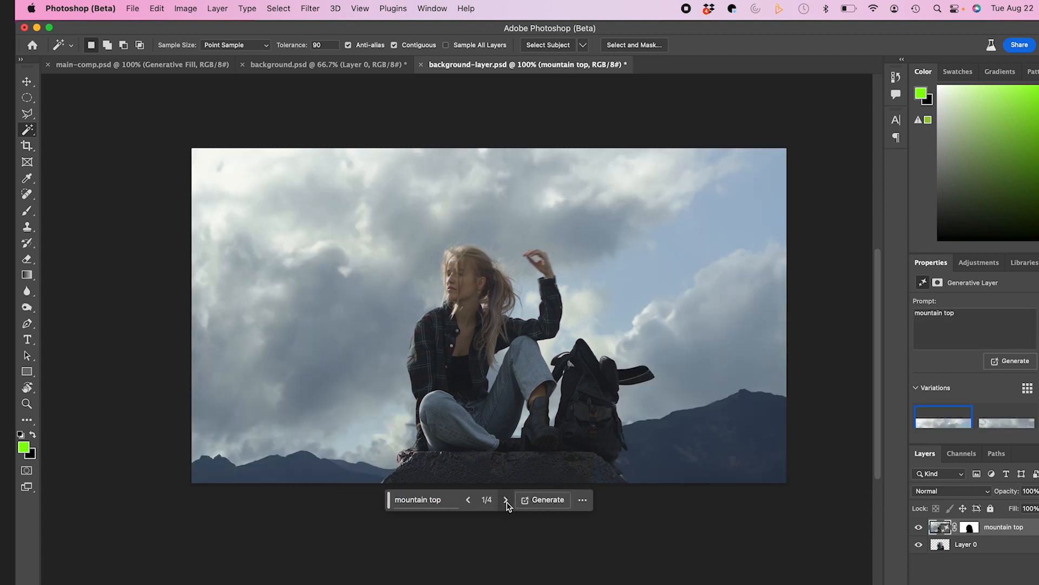
- Step through the generated variations until the fourth one is shown
click(502, 500)
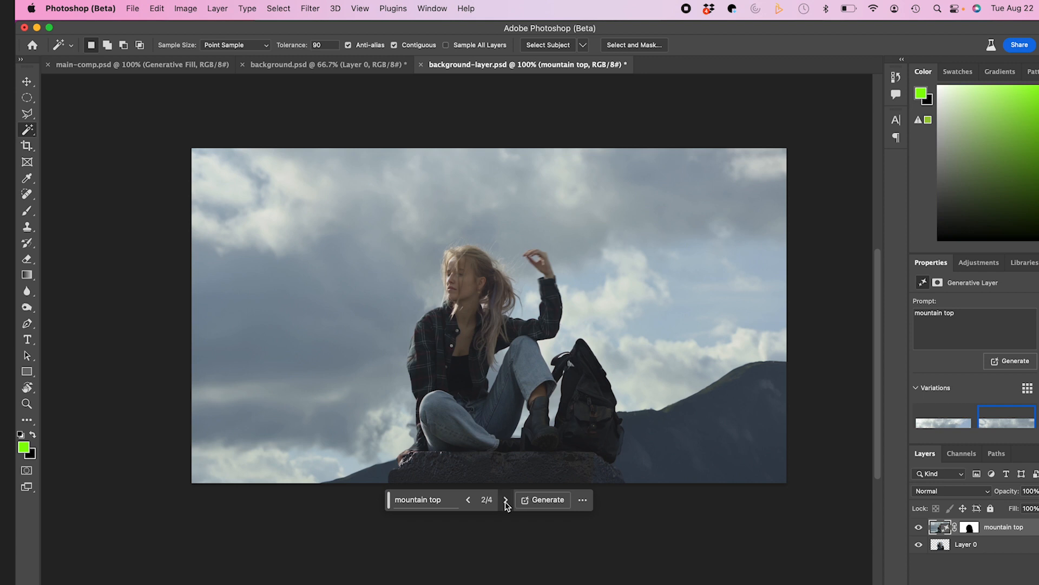
click(505, 500)
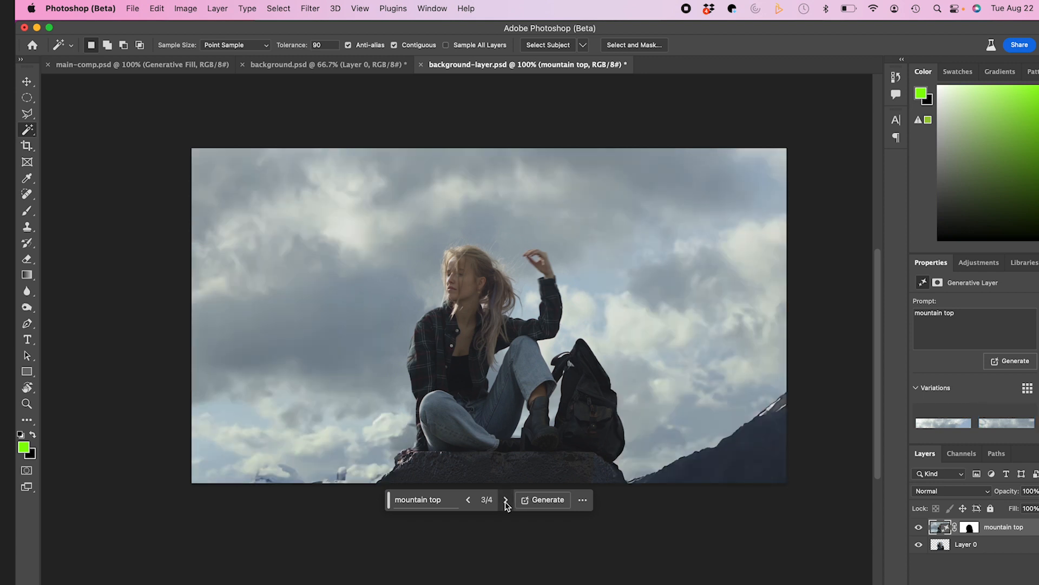
click(505, 500)
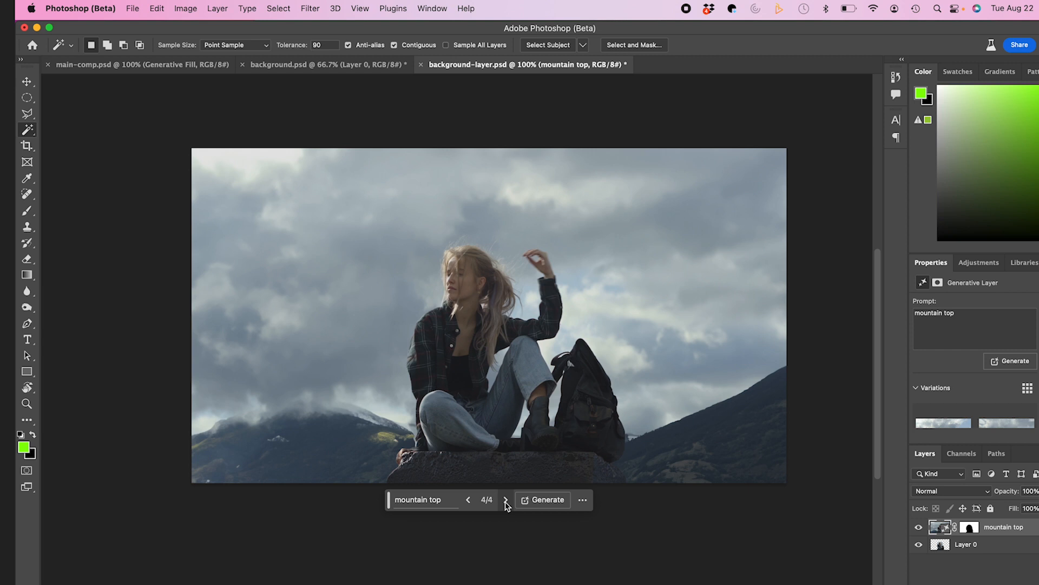
mouse_move(507, 505)
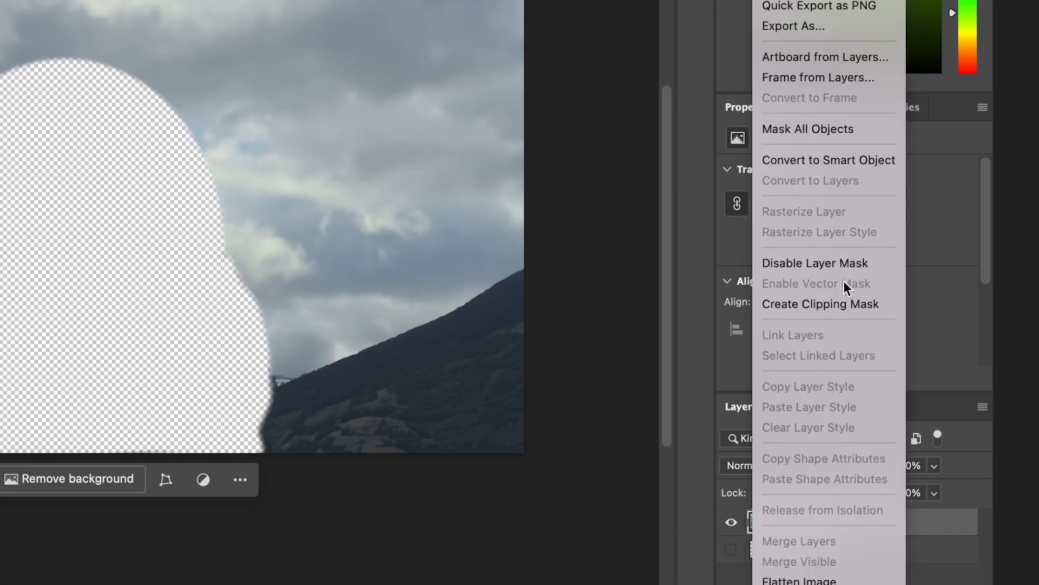
- Make mountain top a smart object, fill the 20-pixel-expanded gap, and save as background-layer.psd
click(829, 160)
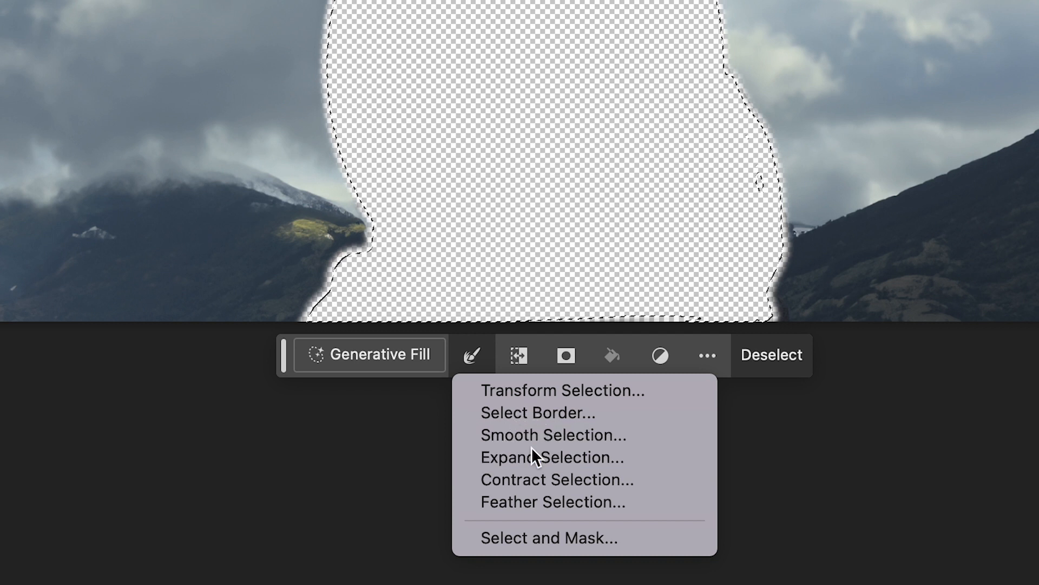
click(550, 457)
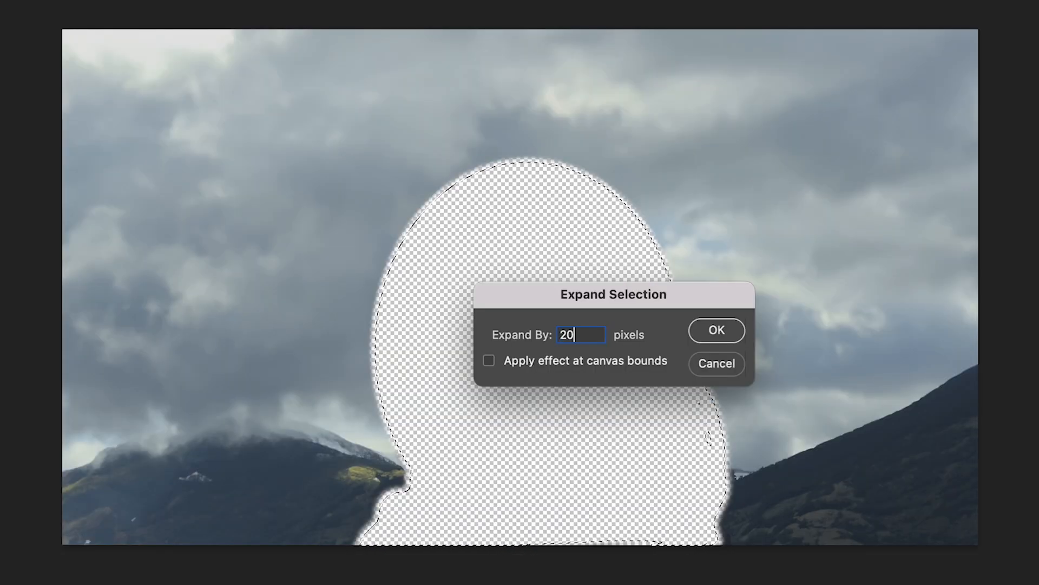
click(716, 331)
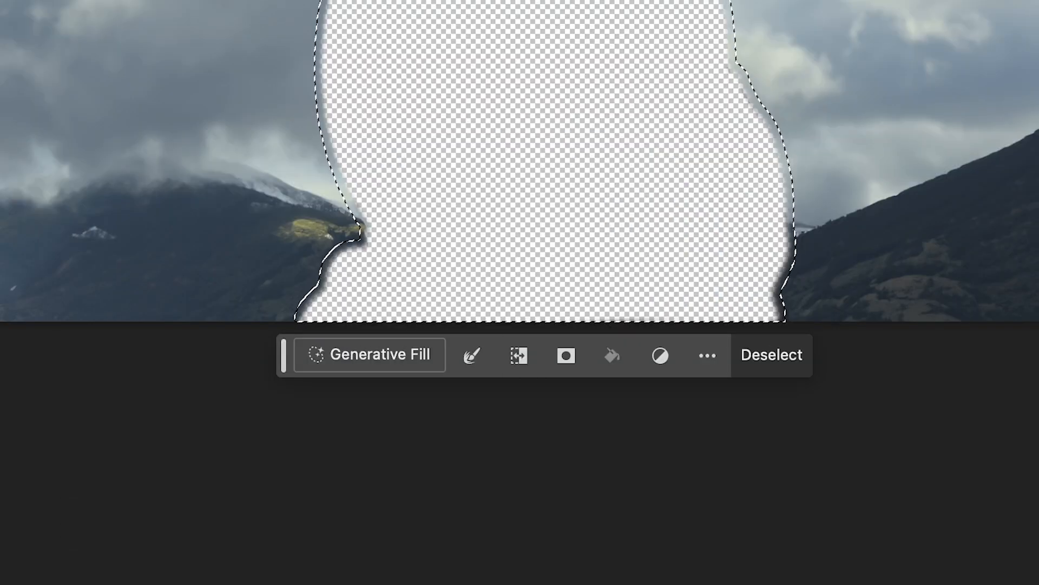
click(370, 354)
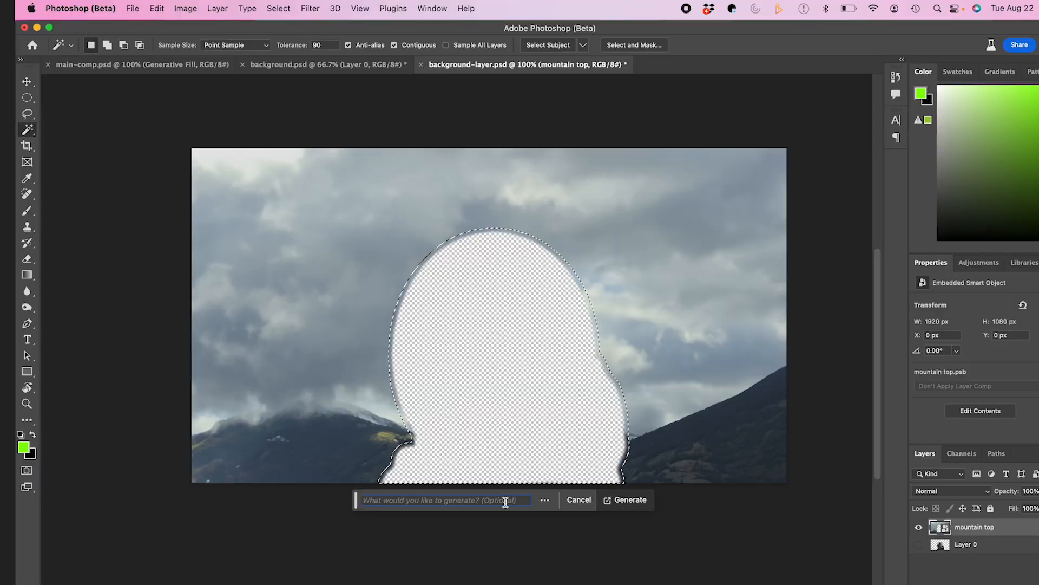
click(630, 500)
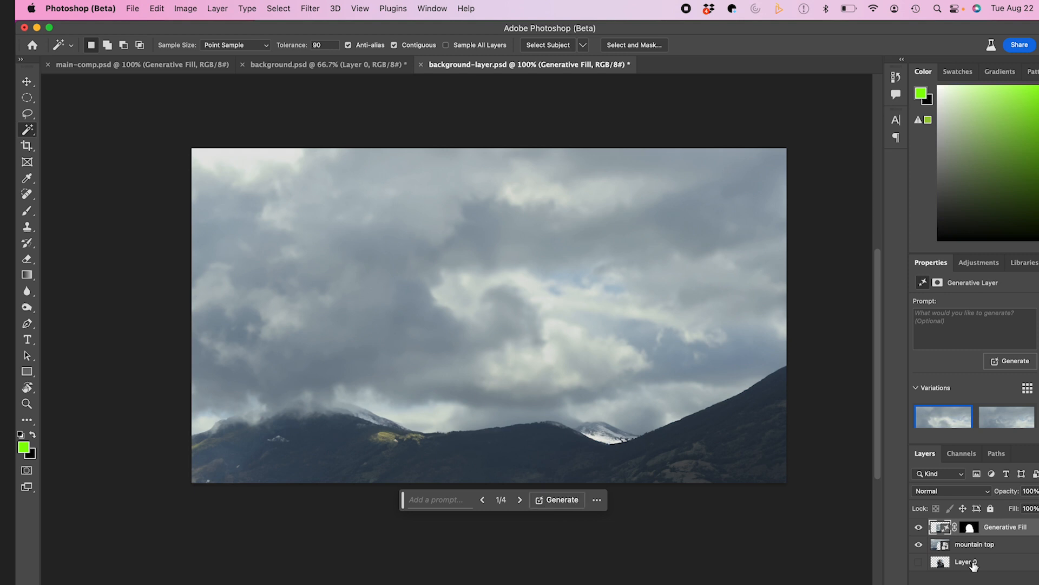
click(133, 8)
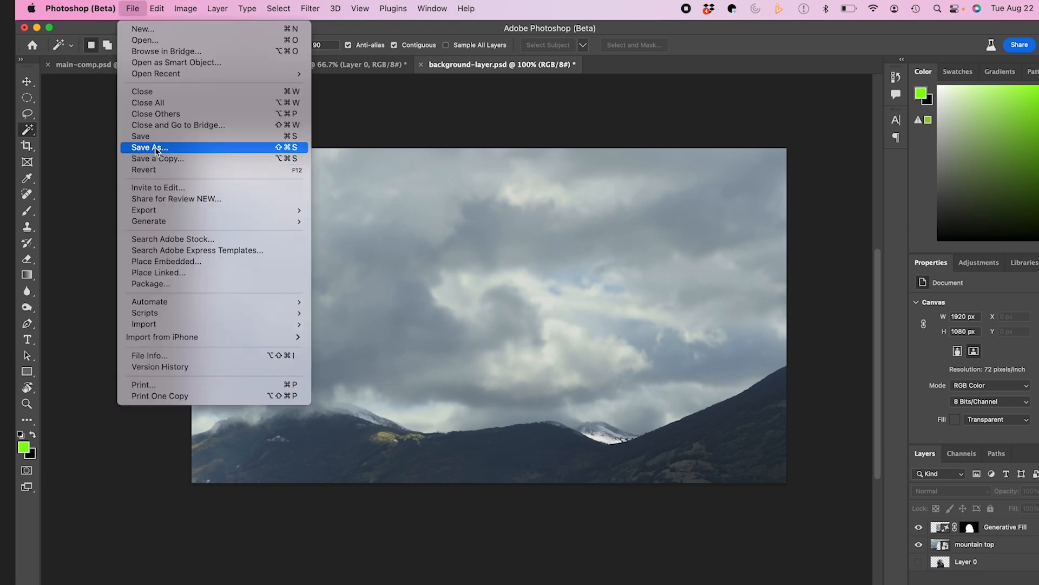
click(149, 147)
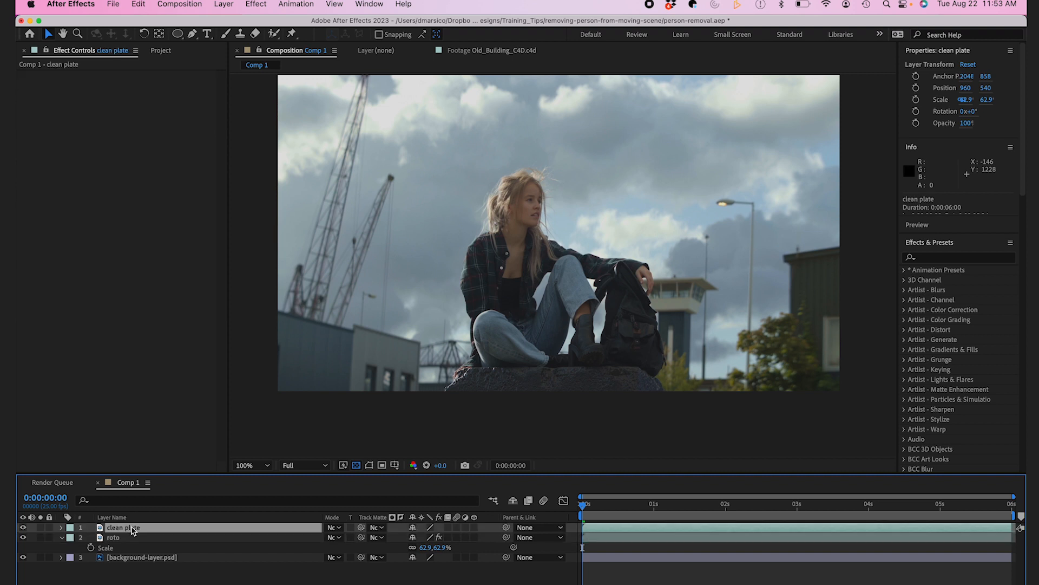
- Apply Track in Boris FX Mocha to clean plate and launch Mocha AE
click(295, 4)
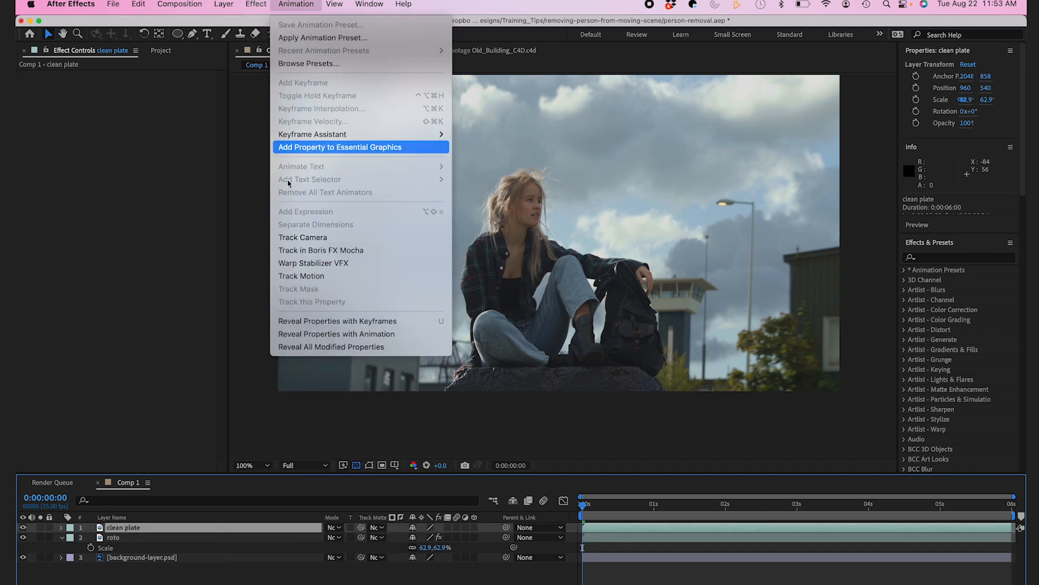
mouse_move(320, 250)
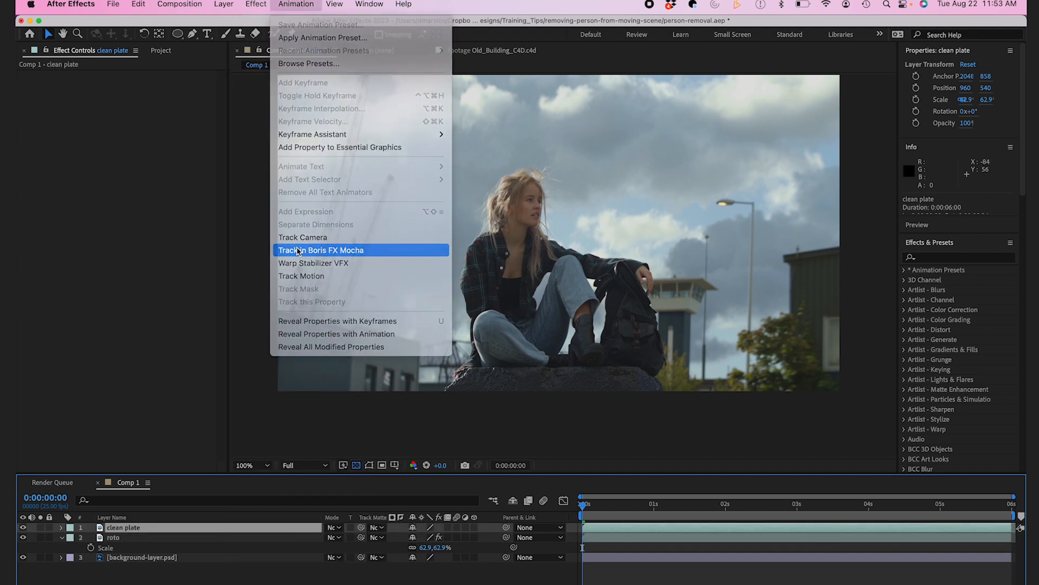
click(319, 250)
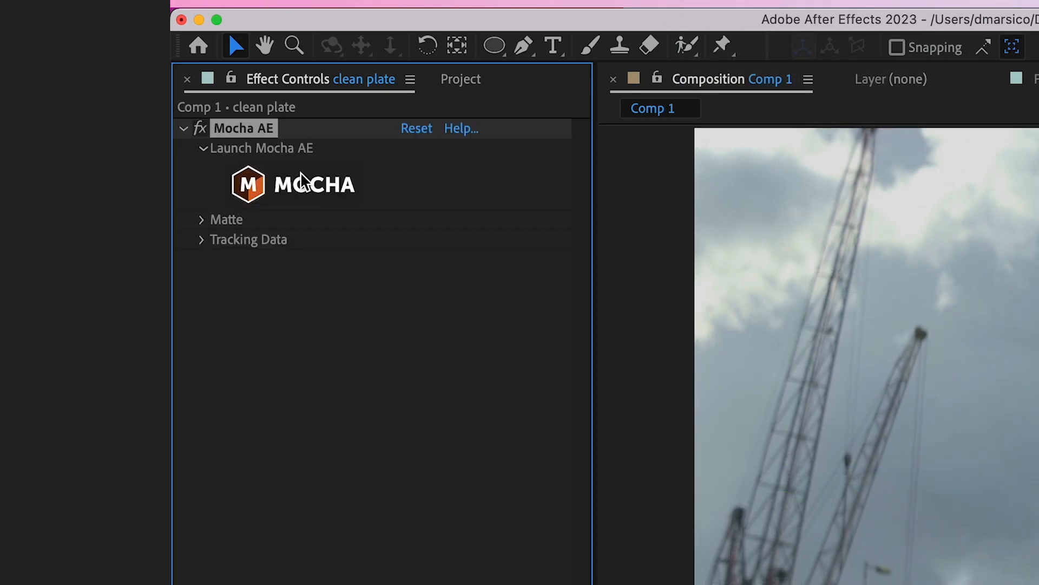
click(294, 184)
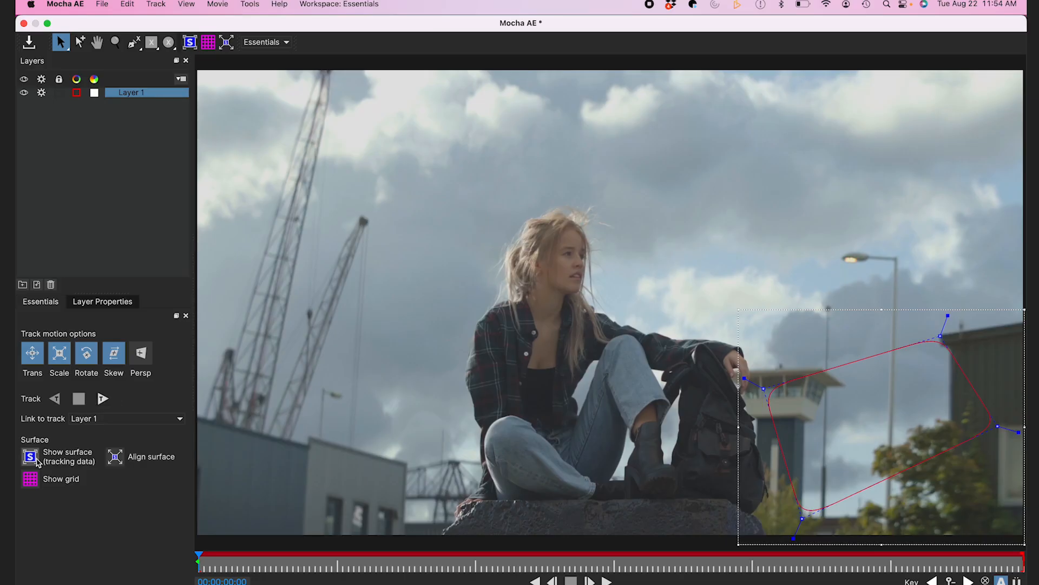
- Turn on Show Surface for Layer 1's building-area shape
click(29, 457)
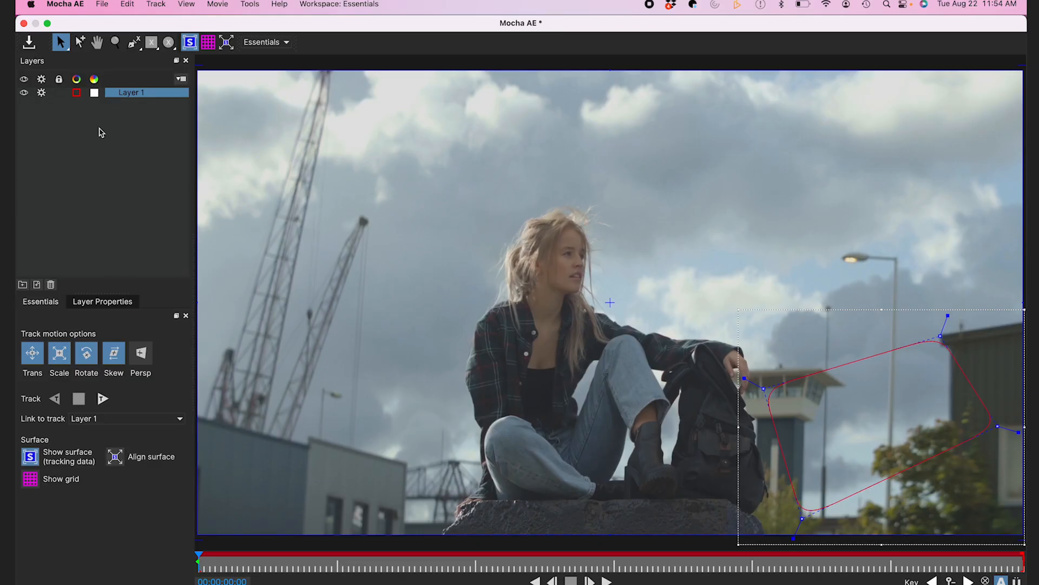
mouse_move(82, 326)
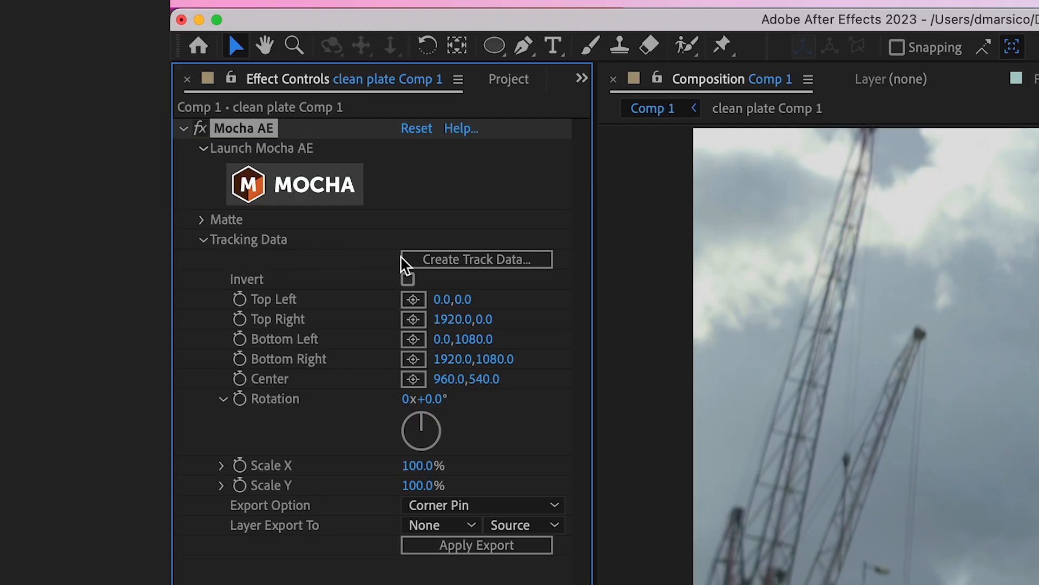
- Create track data from Layer 1 and export it to background-layer.psd as Corner Pin
click(476, 260)
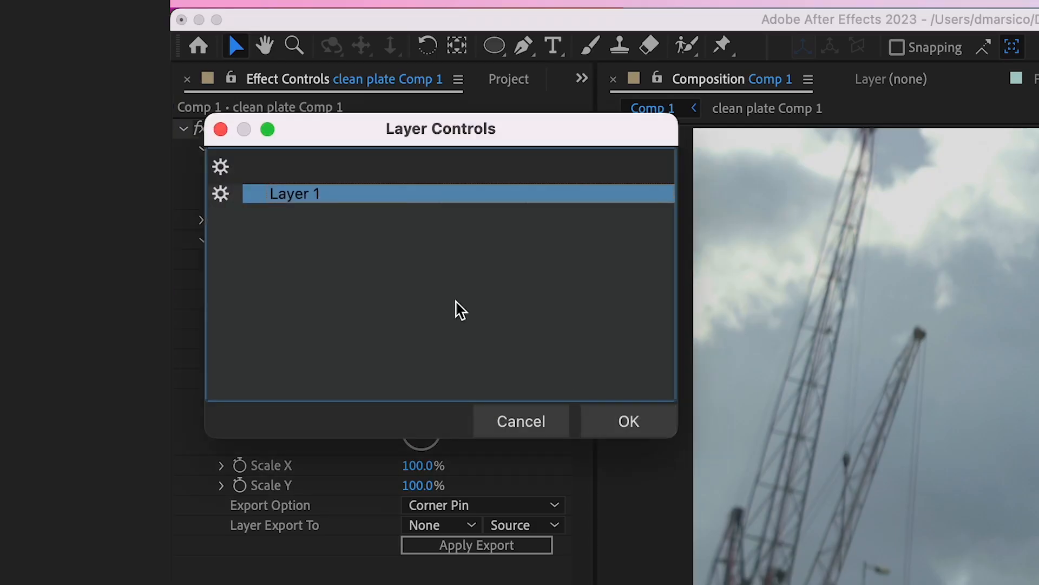
click(629, 422)
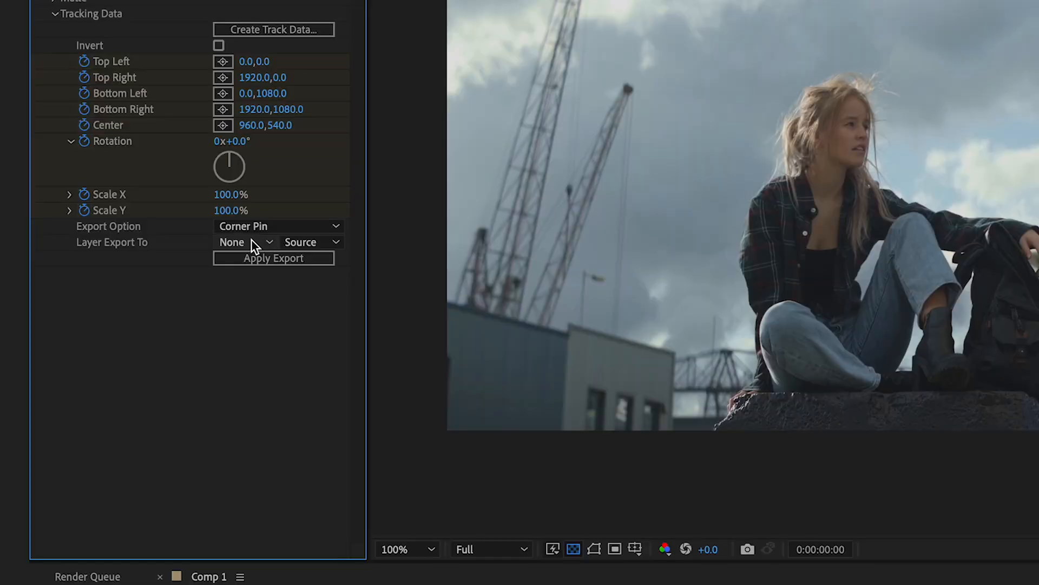
click(246, 242)
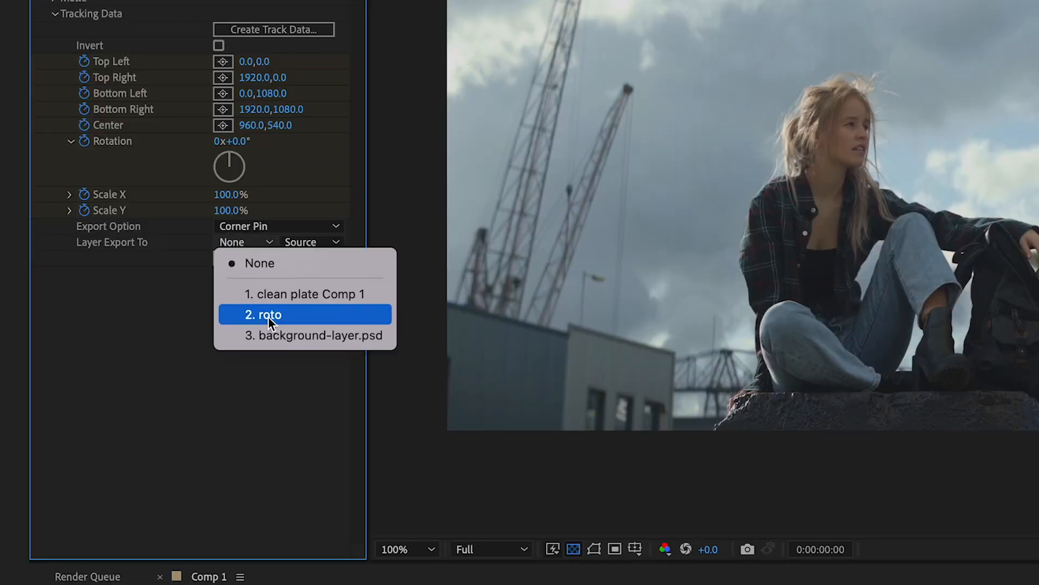
click(265, 314)
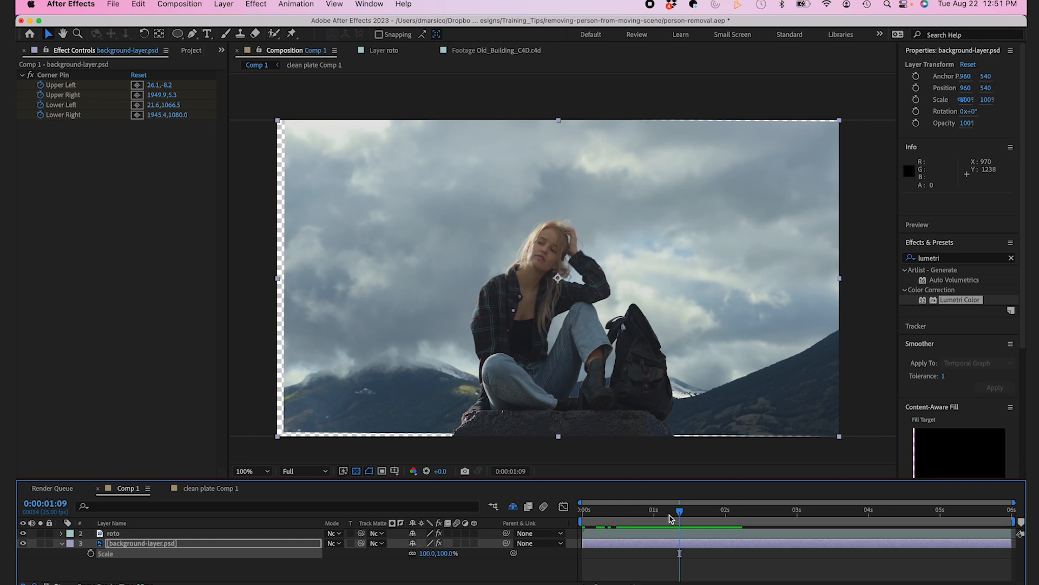
- Scrub to a later frame to check the track, then deselect the background layer
drag(679, 511, 725, 510)
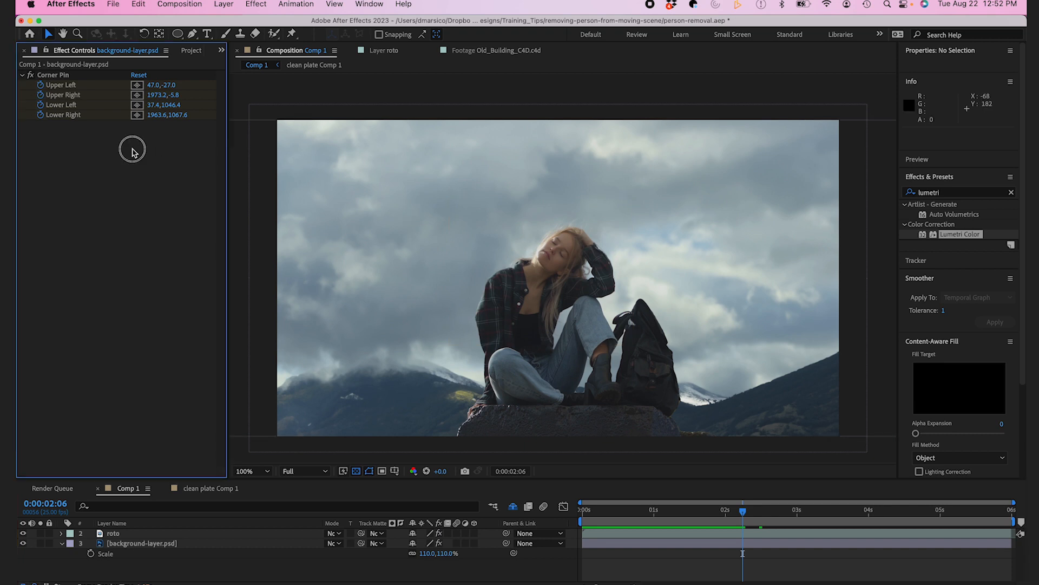
click(177, 51)
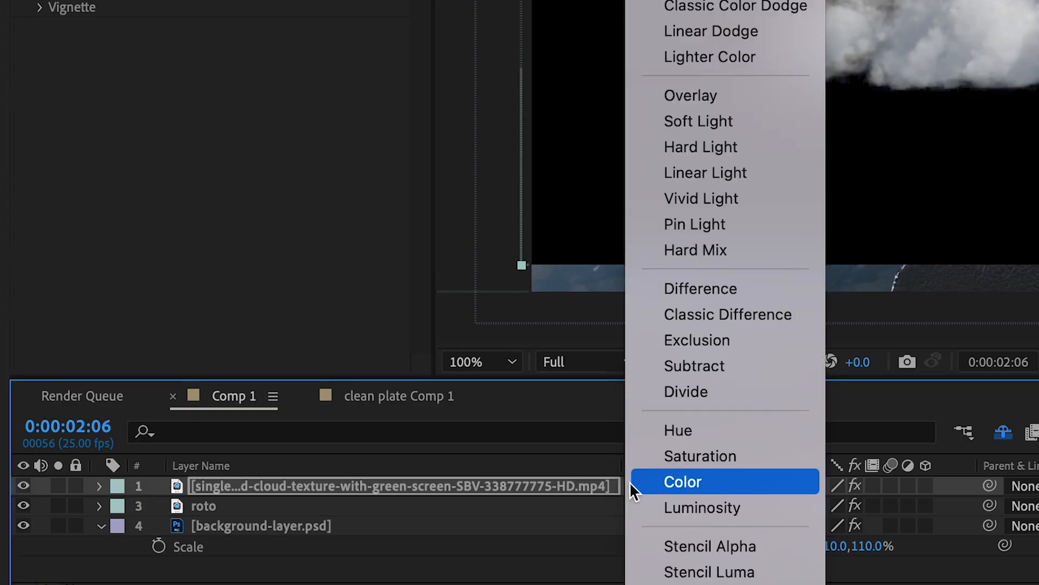
- Set the cloud clip to Screen blend mode and scale it up to about 221%
click(683, 481)
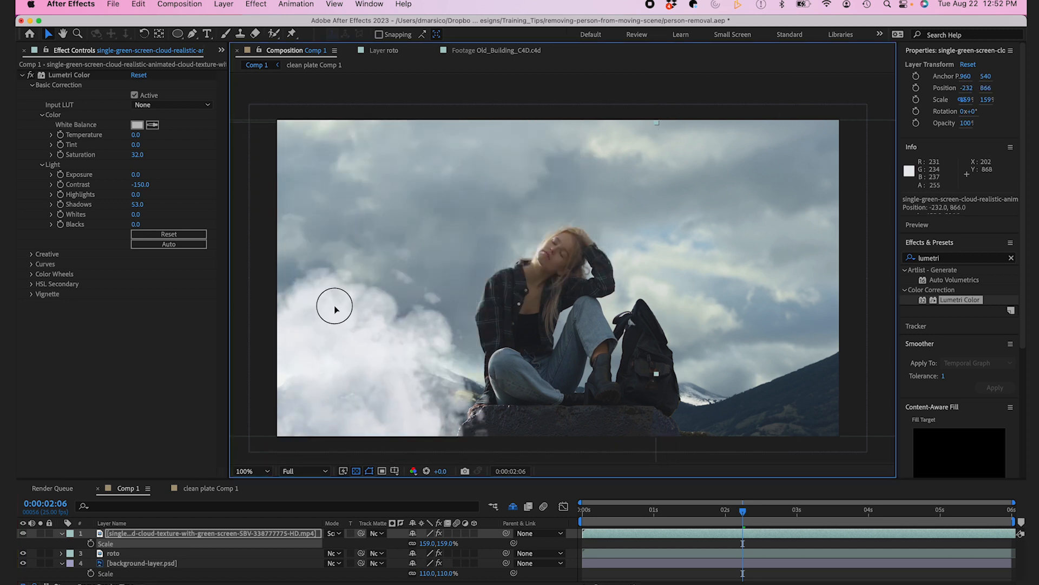
drag(434, 543, 461, 543)
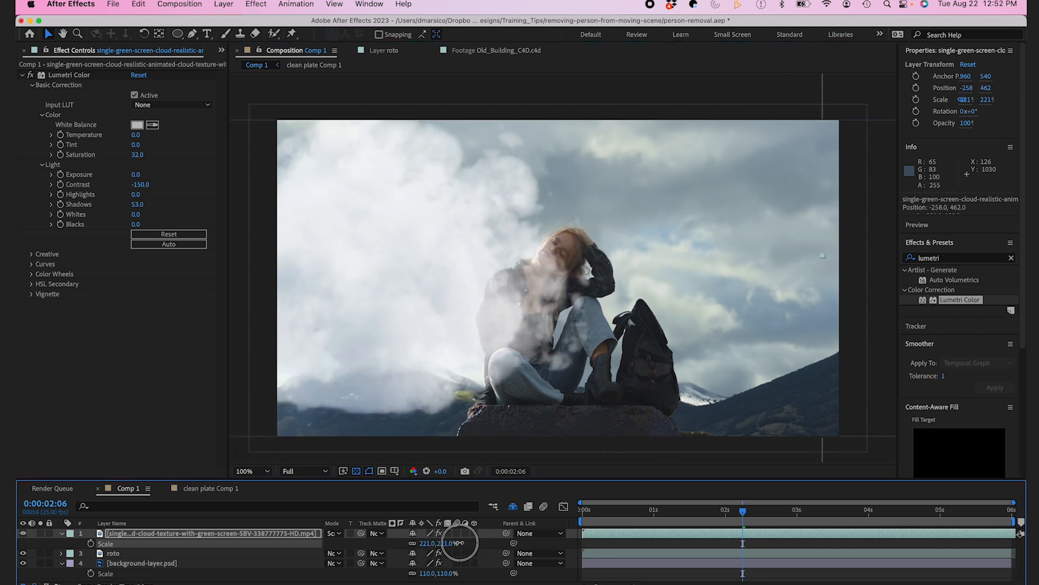